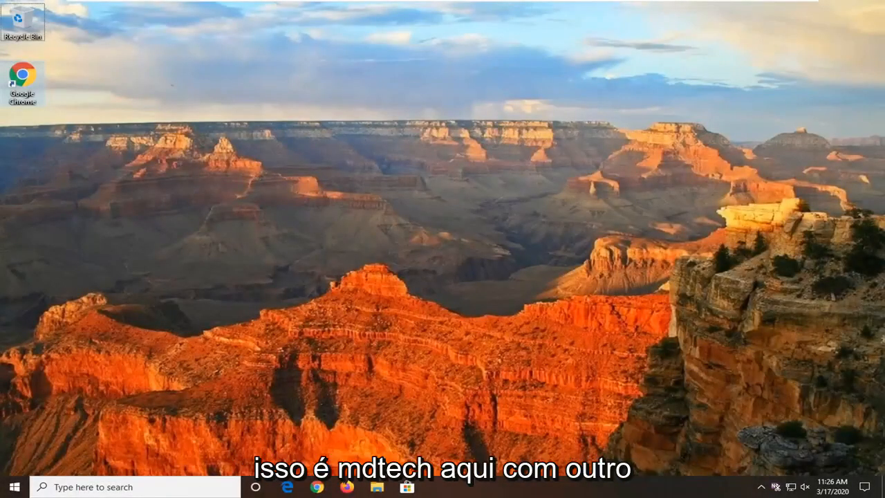
{"action": "mouse_move", "coordinate": [641, 265]}
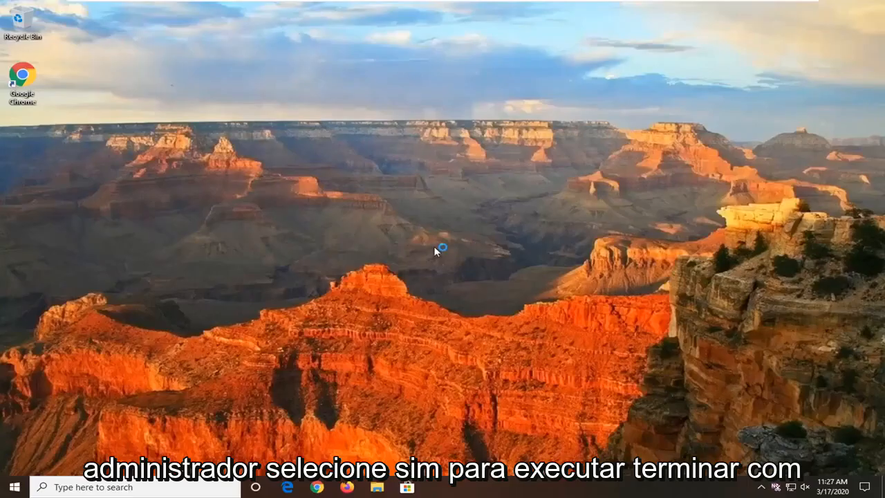
{"action": "mouse_move", "coordinate": [340, 309]}
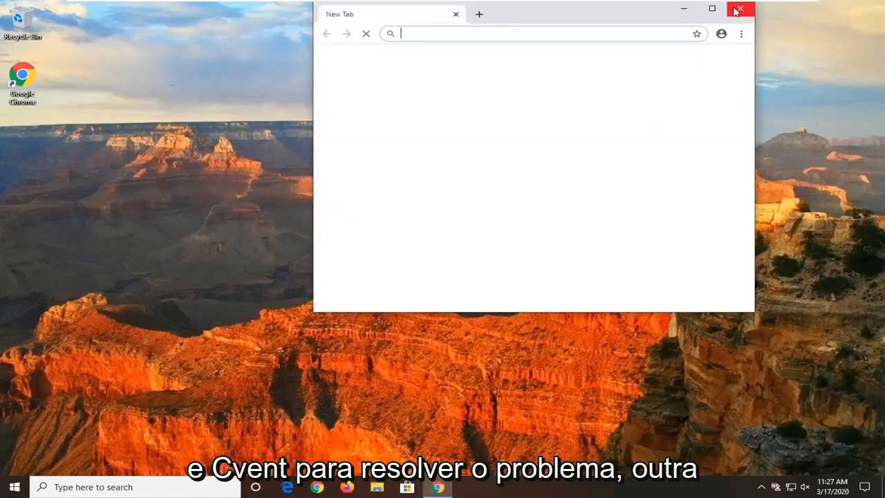
Close the Google Chrome window
{"action": "left_click", "coordinate": [740, 9]}
{"action": "type", "text": "sound"}
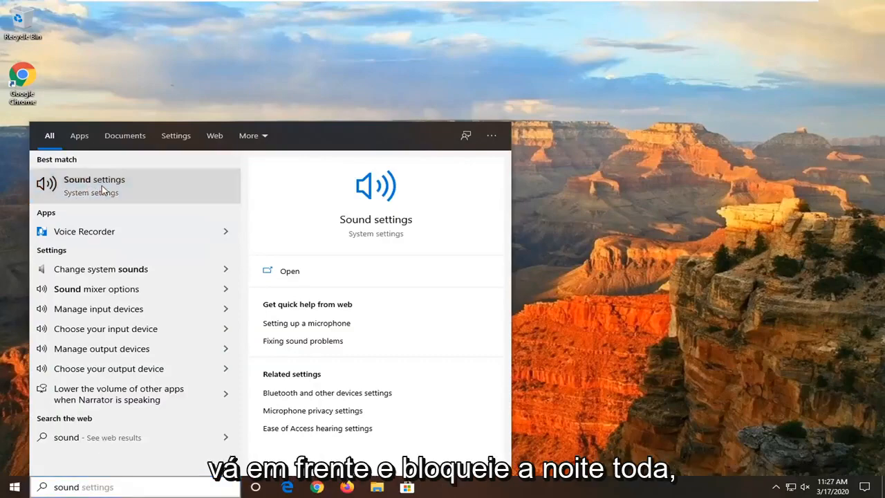
Open the Sound settings result to reach the Sound dialog's Playback tab
{"action": "left_click", "coordinate": [94, 180]}
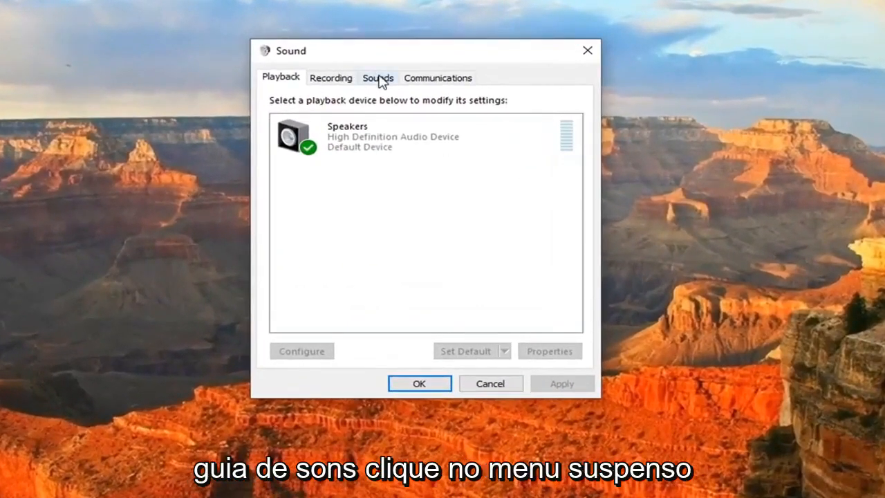
Choose the Windows Default sound scheme on the Sounds tab and confirm with OK
{"action": "left_click", "coordinate": [378, 77]}
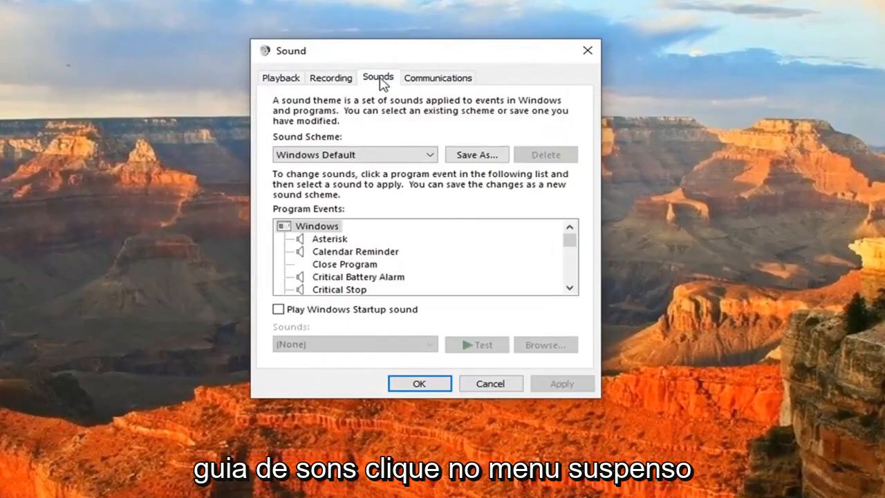
{"action": "left_click", "coordinate": [354, 155]}
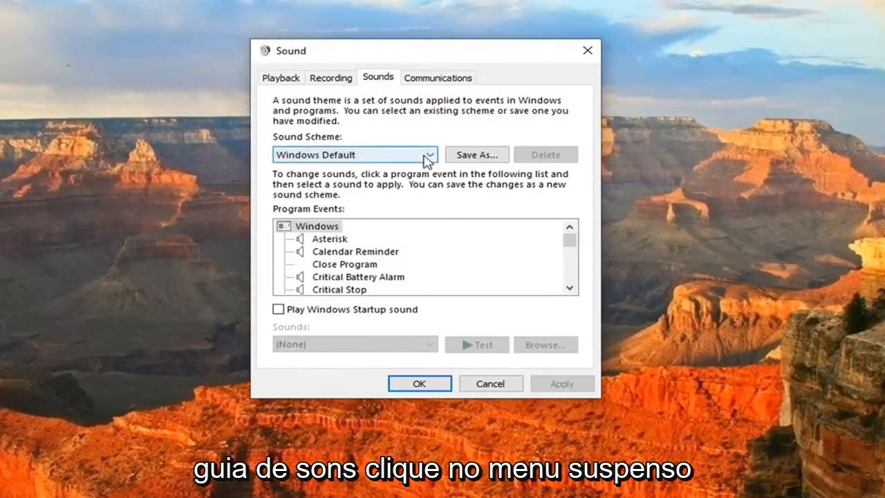
{"action": "left_click", "coordinate": [427, 155]}
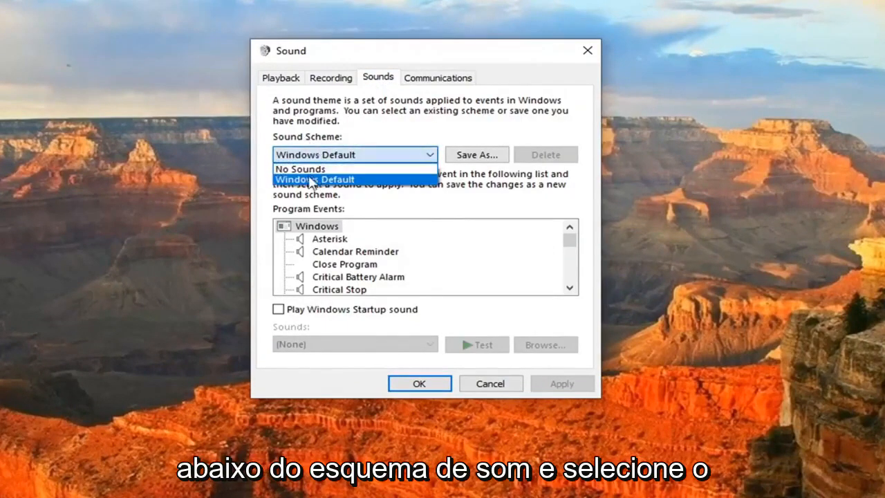
{"action": "left_click", "coordinate": [314, 180]}
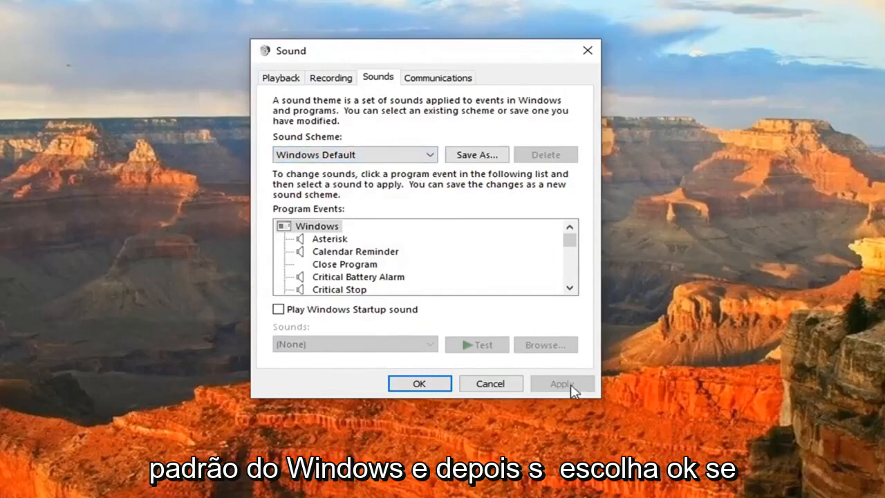
{"action": "left_click", "coordinate": [419, 383]}
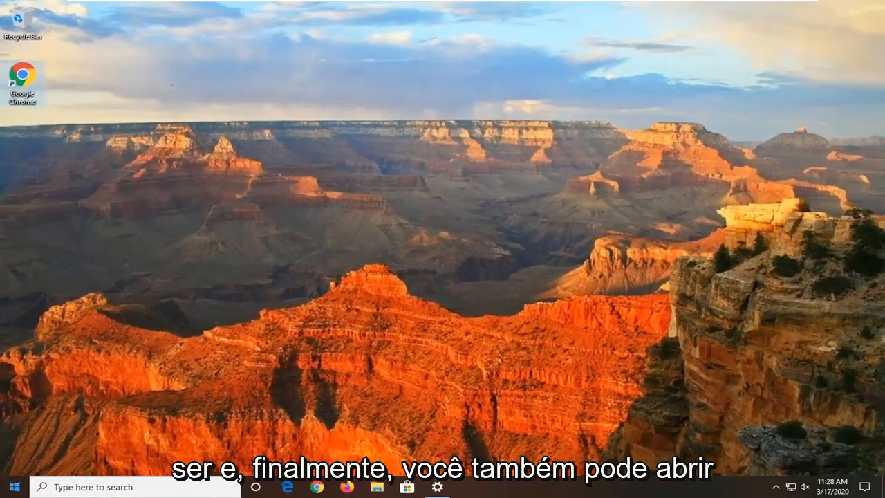
Search 'cmd' and run Command Prompt as administrator
{"action": "type", "text": "cmd"}
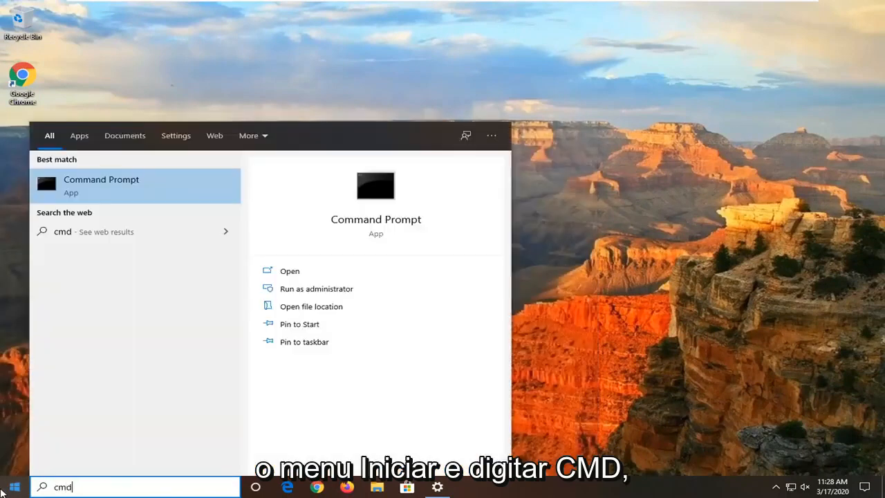
{"action": "right_click", "coordinate": [101, 183]}
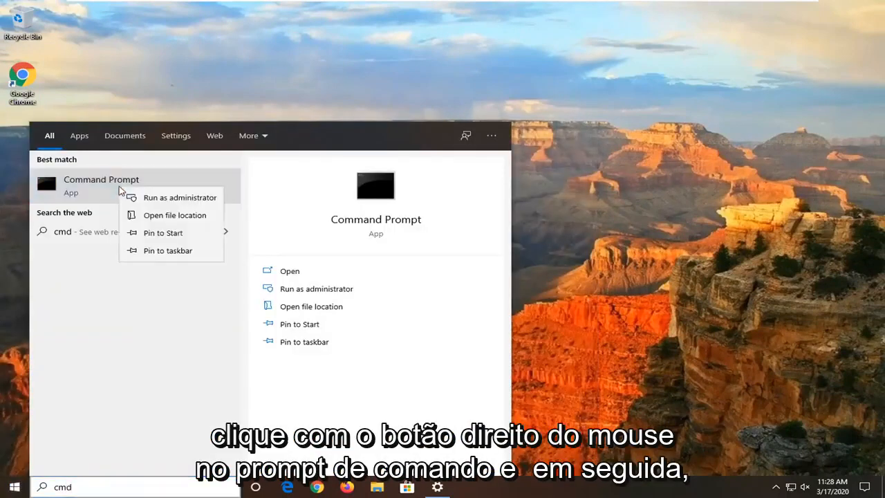
{"action": "left_click", "coordinate": [180, 196]}
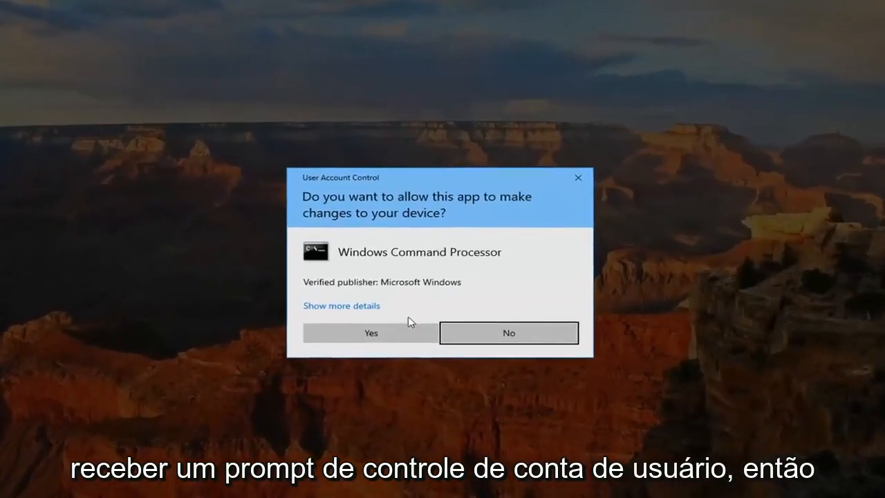
Allow the UAC prompt and run 'sfc /scannow' in the elevated Command Prompt
{"action": "left_click", "coordinate": [370, 332]}
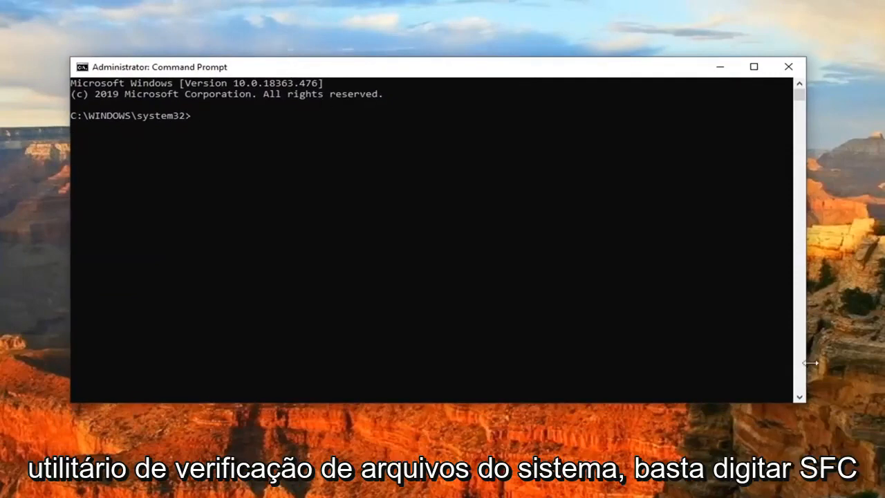
{"action": "mouse_move", "coordinate": [153, 237]}
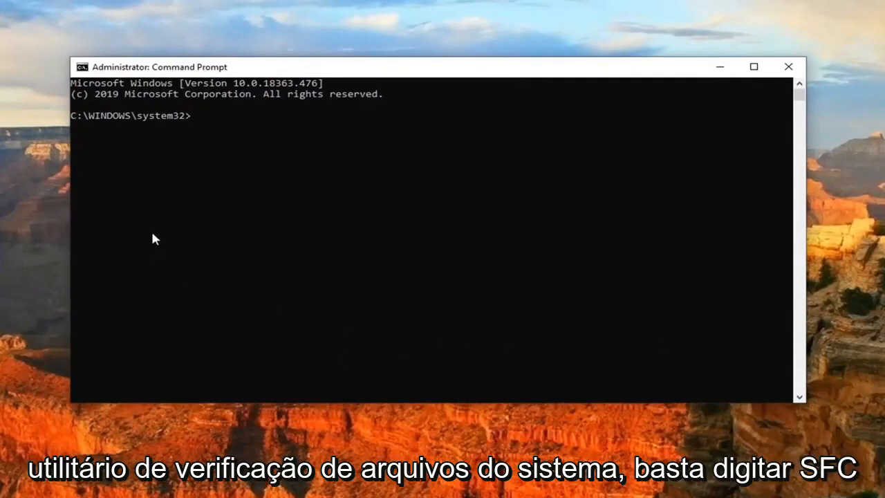
{"action": "type", "text": "sfc"}
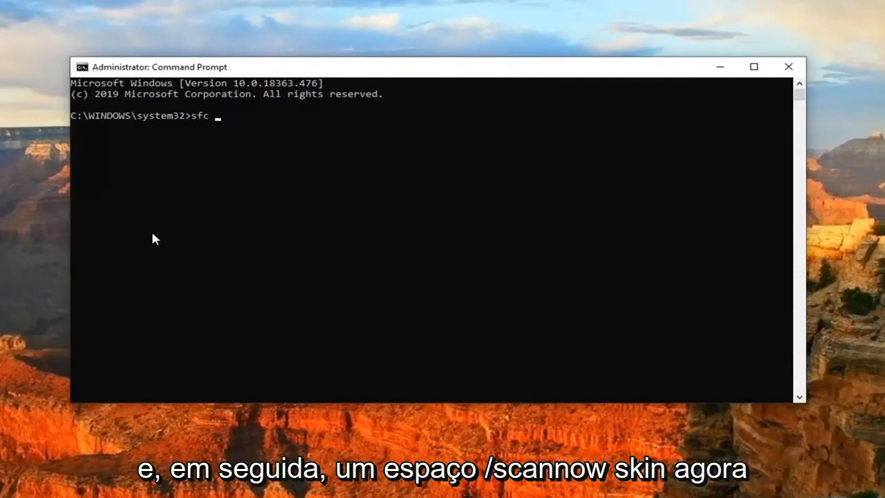
{"action": "type", "text": "/scannow"}
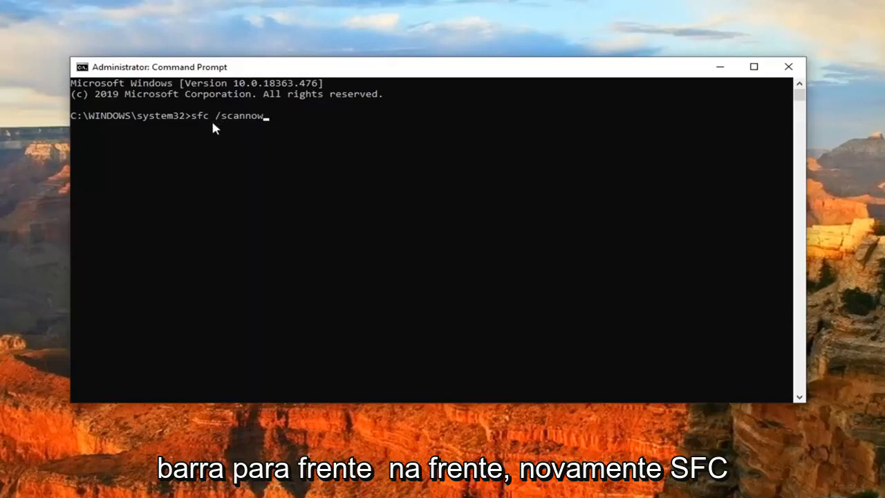
{"action": "mouse_move", "coordinate": [196, 114]}
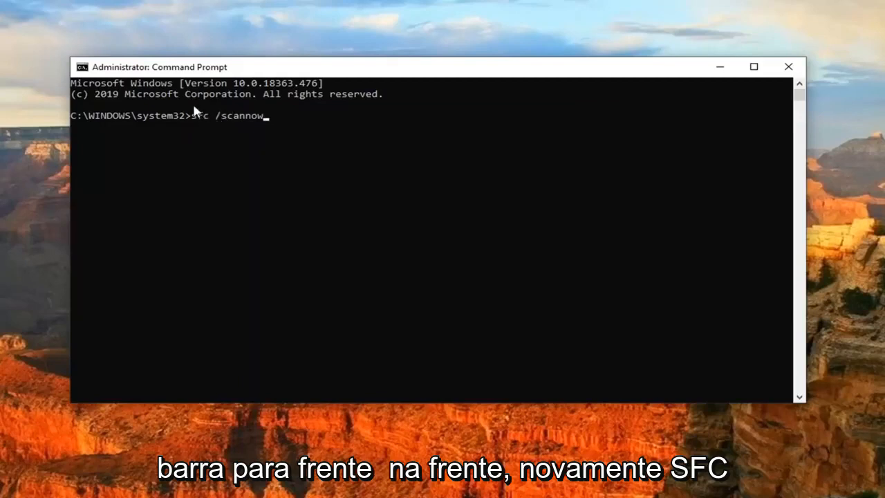
{"action": "mouse_move", "coordinate": [210, 133]}
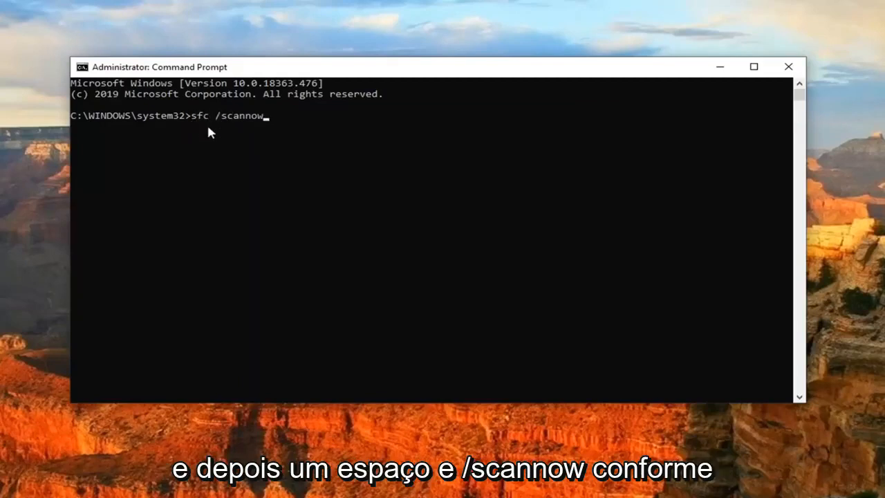
{"action": "mouse_move", "coordinate": [277, 214]}
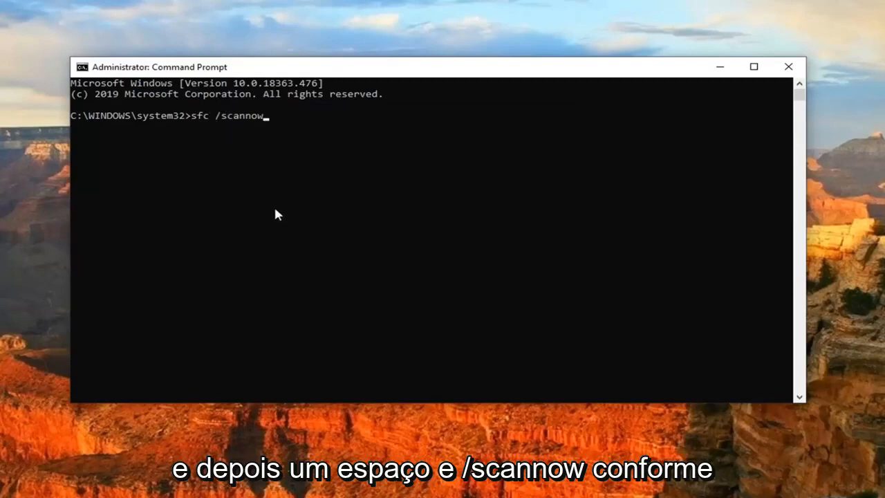
{"action": "key", "text": "enter"}
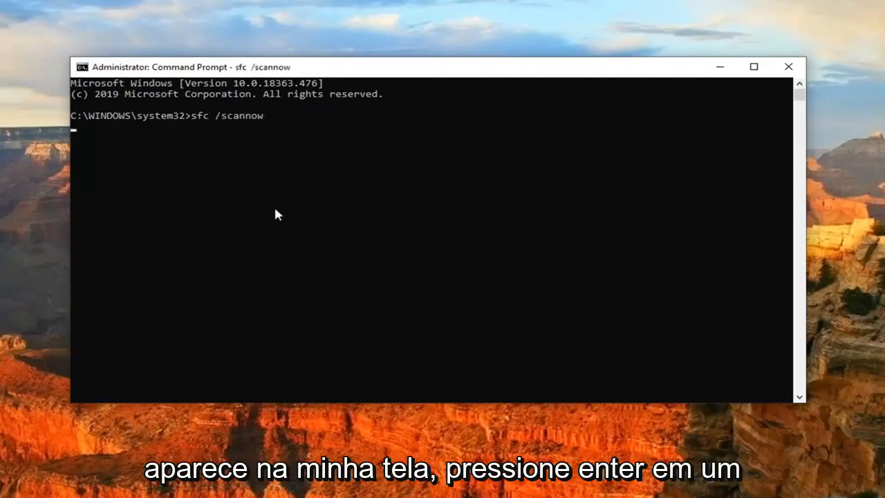
{"action": "key", "text": "Enter"}
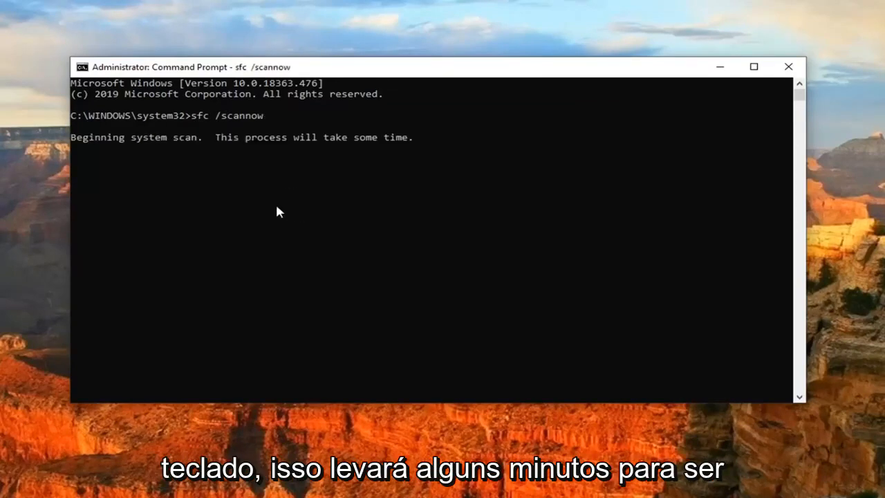